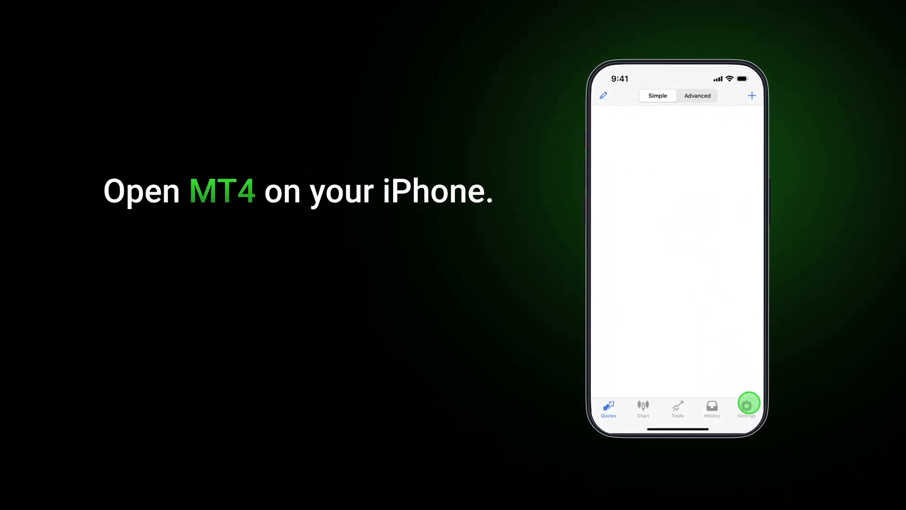
Switch to the Settings screen listing trade accounts, mailbox and news
left_click(745, 408)
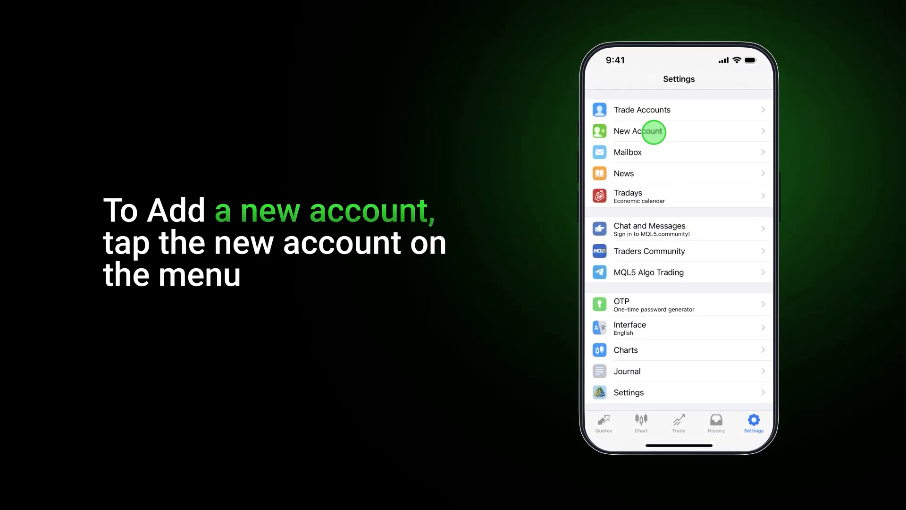
Start a new account via 'Login to an existing account', reaching the broker search
left_click(638, 131)
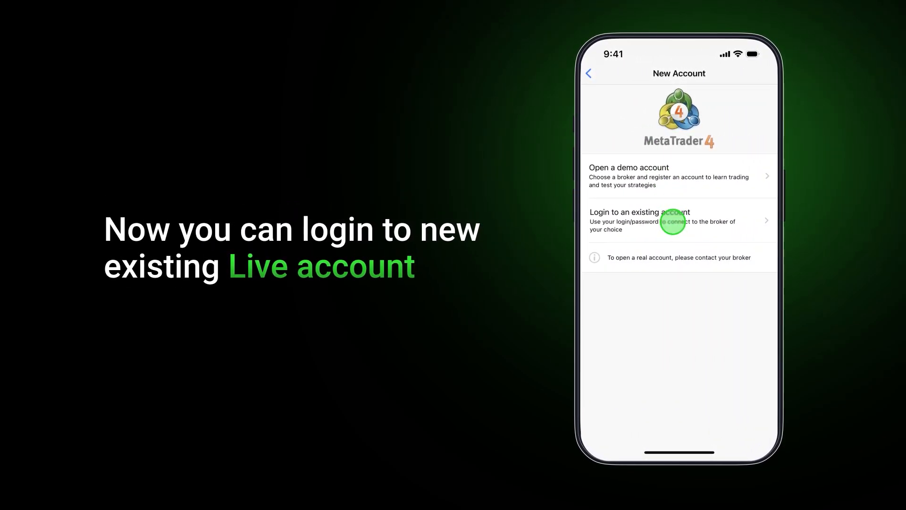
left_click(678, 220)
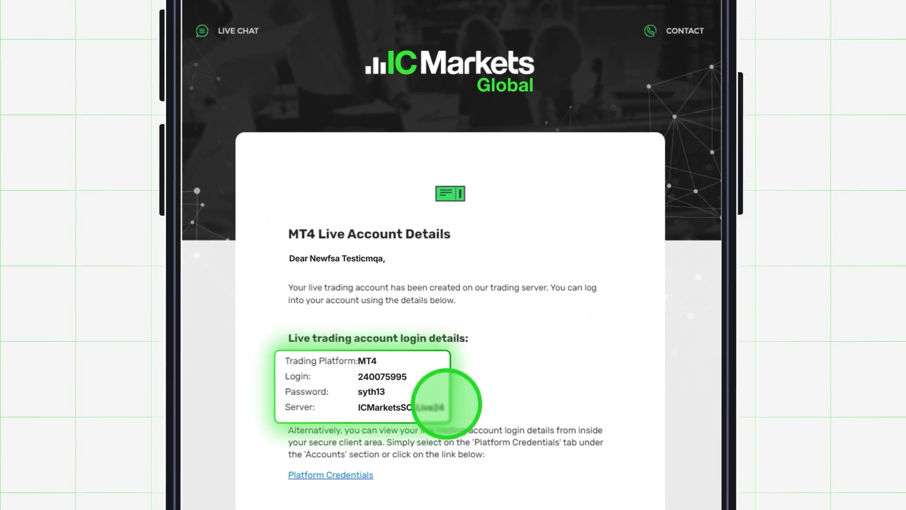
scroll("down", 3)
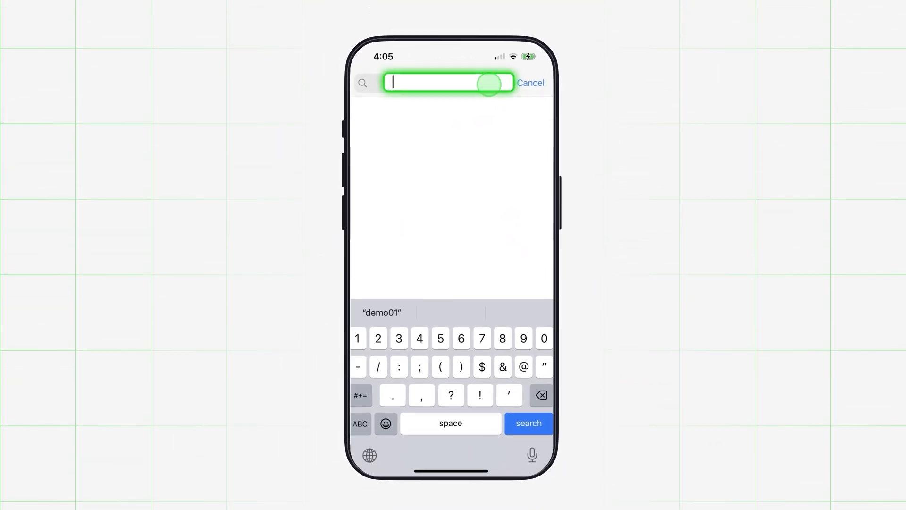
Search the broker servers for ICMarketsSC-Live24
type("ICMarketsS")
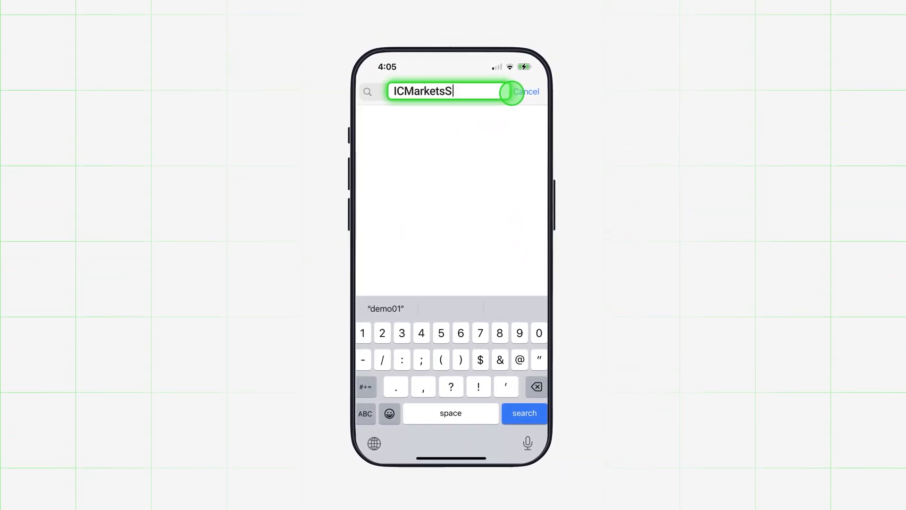
type("C-Live24")
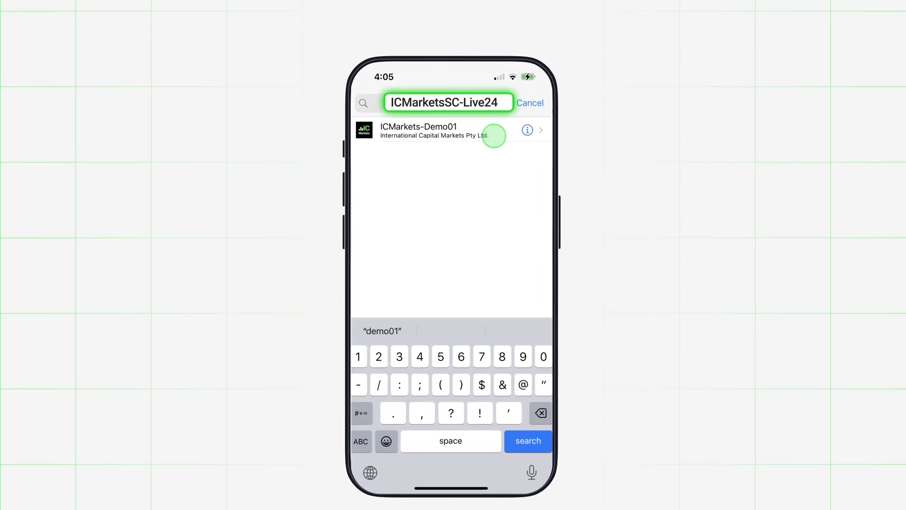
left_click(454, 131)
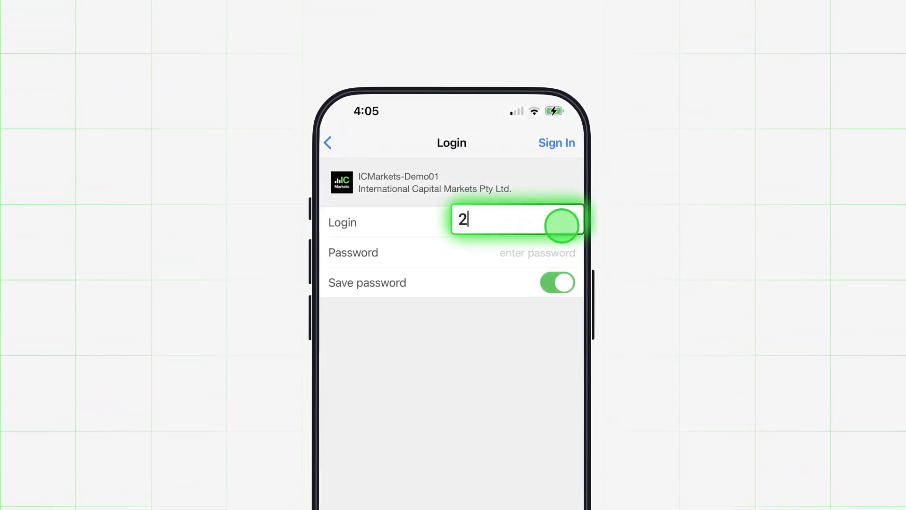
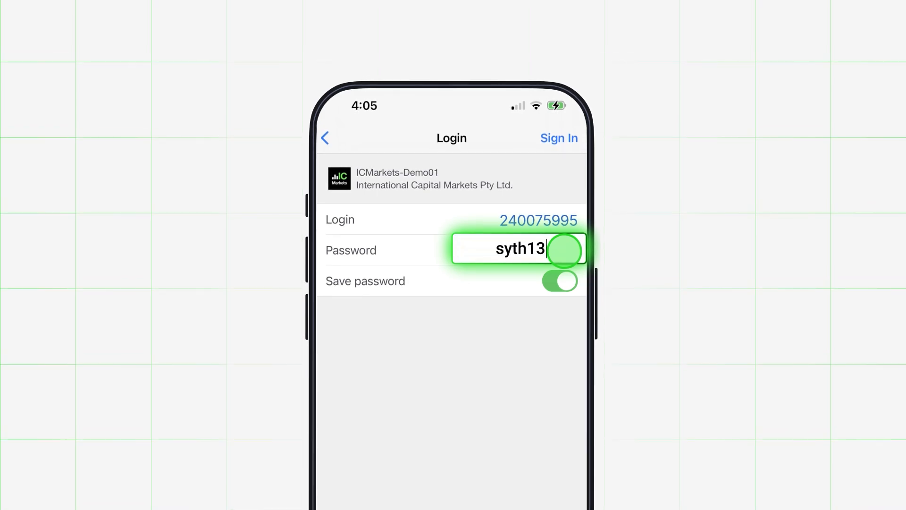
left_click(558, 281)
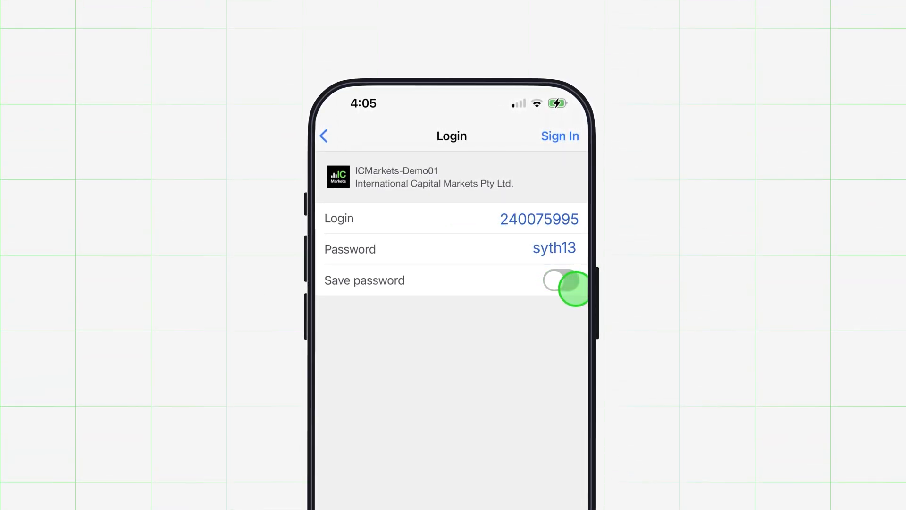
left_click(561, 280)
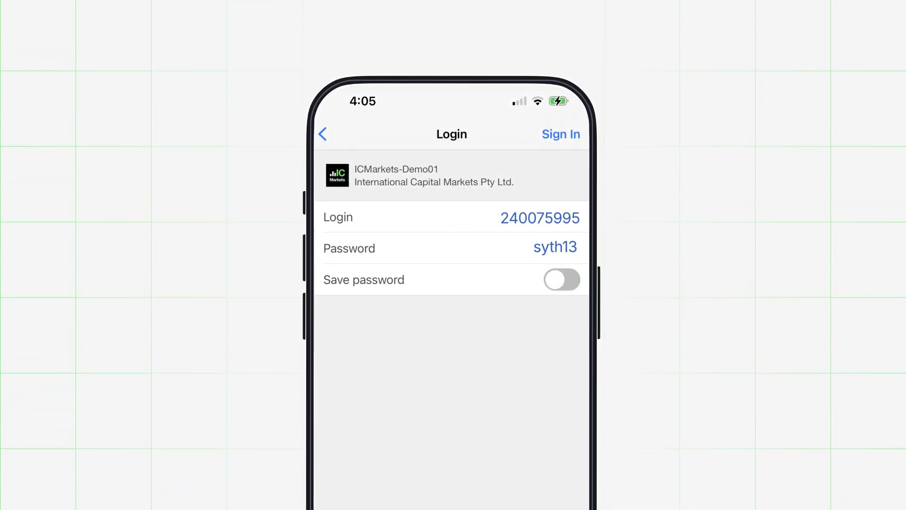
left_click(560, 134)
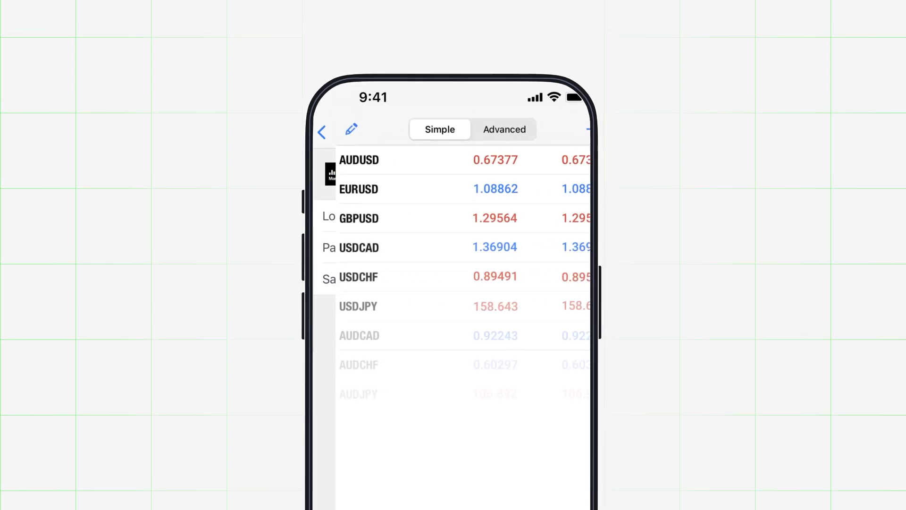